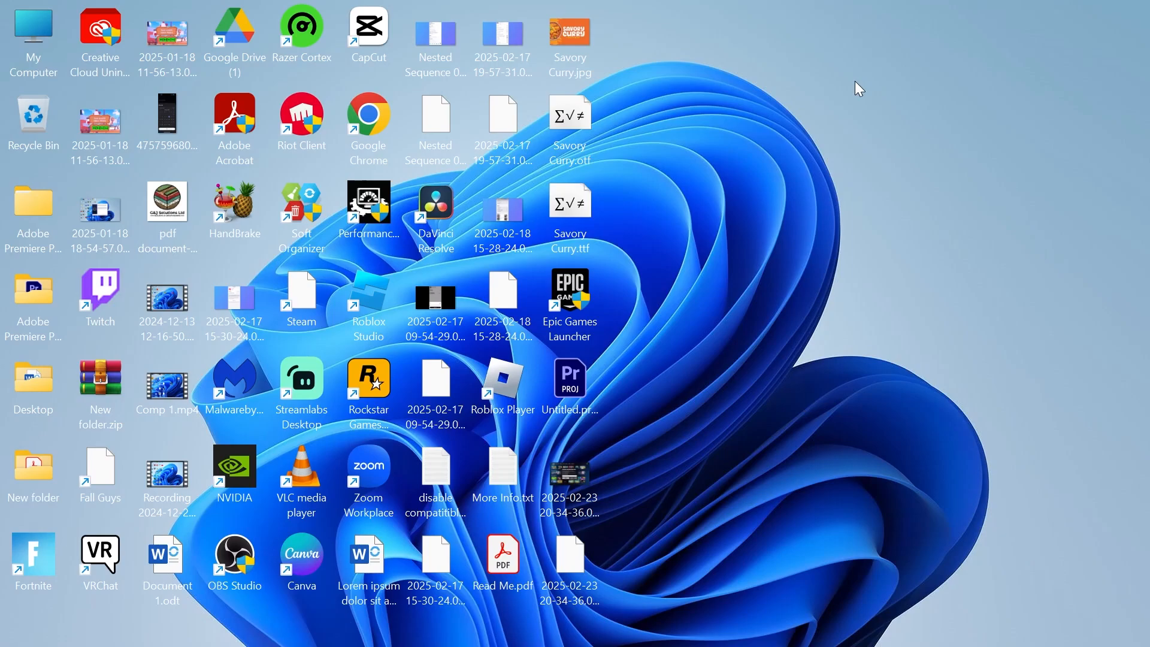
mouse_move(815, 300)
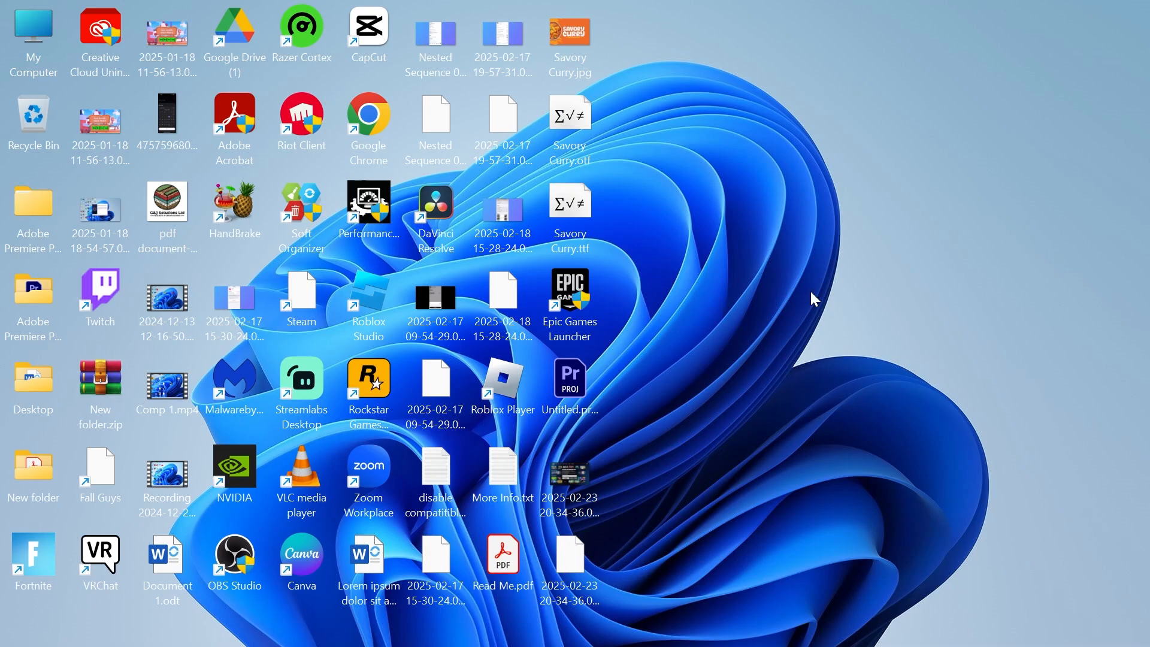
mouse_move(764, 368)
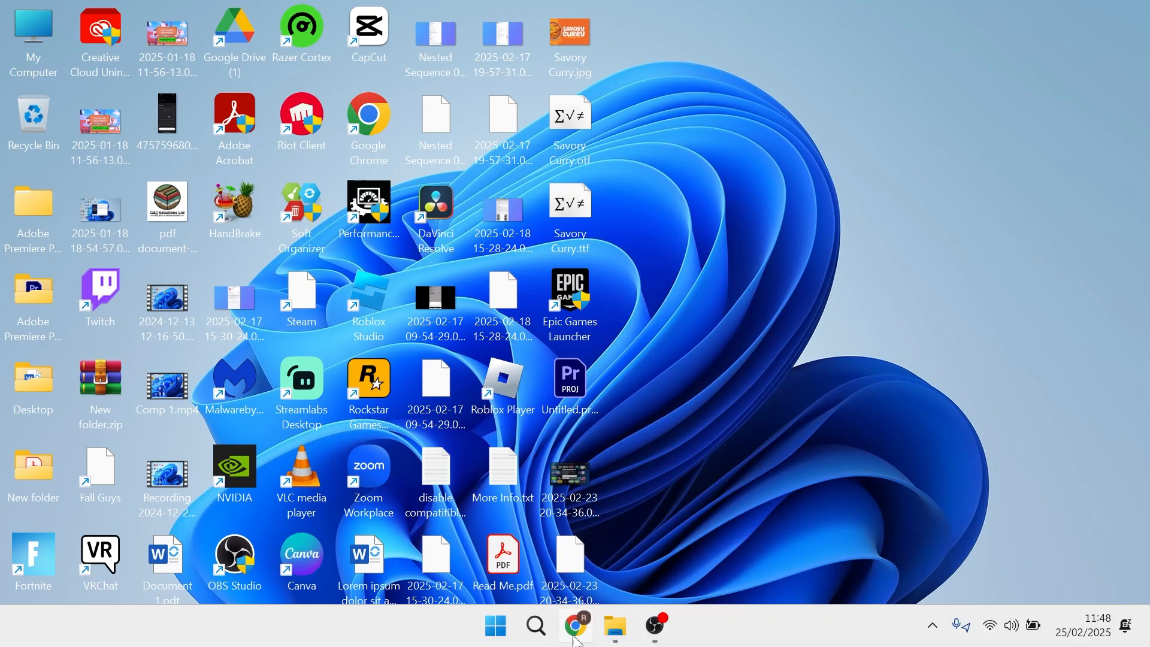
Step: Search Google for "hwinfo64 download" from Chrome and show the results
left_click(576, 627)
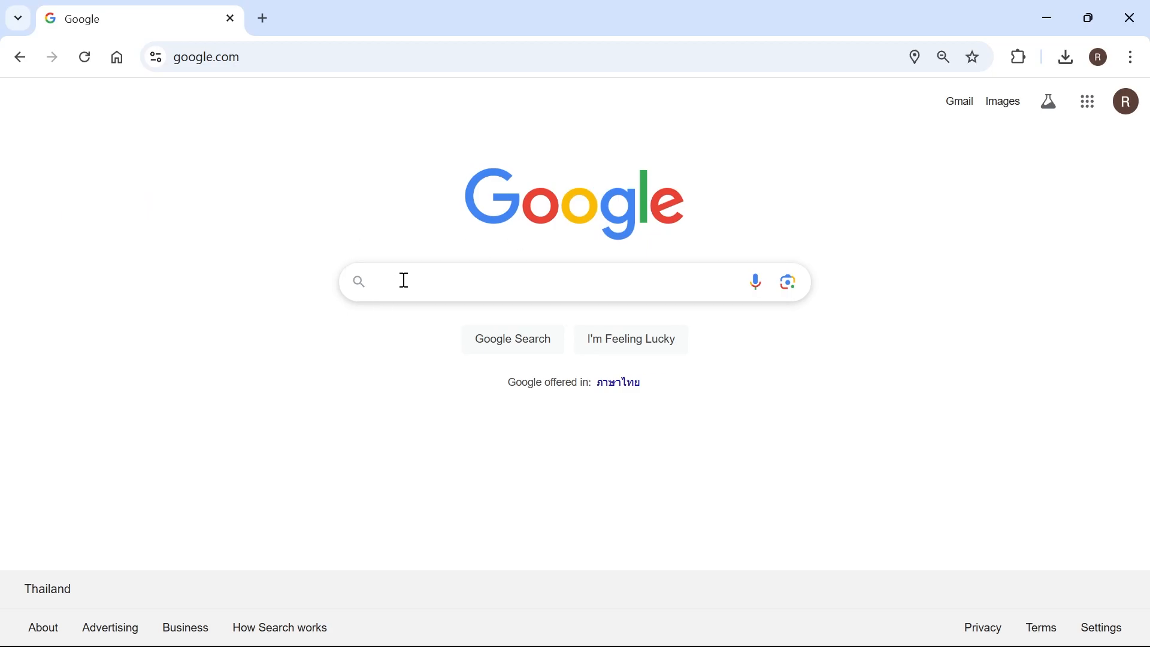
type("hwinfo64 download")
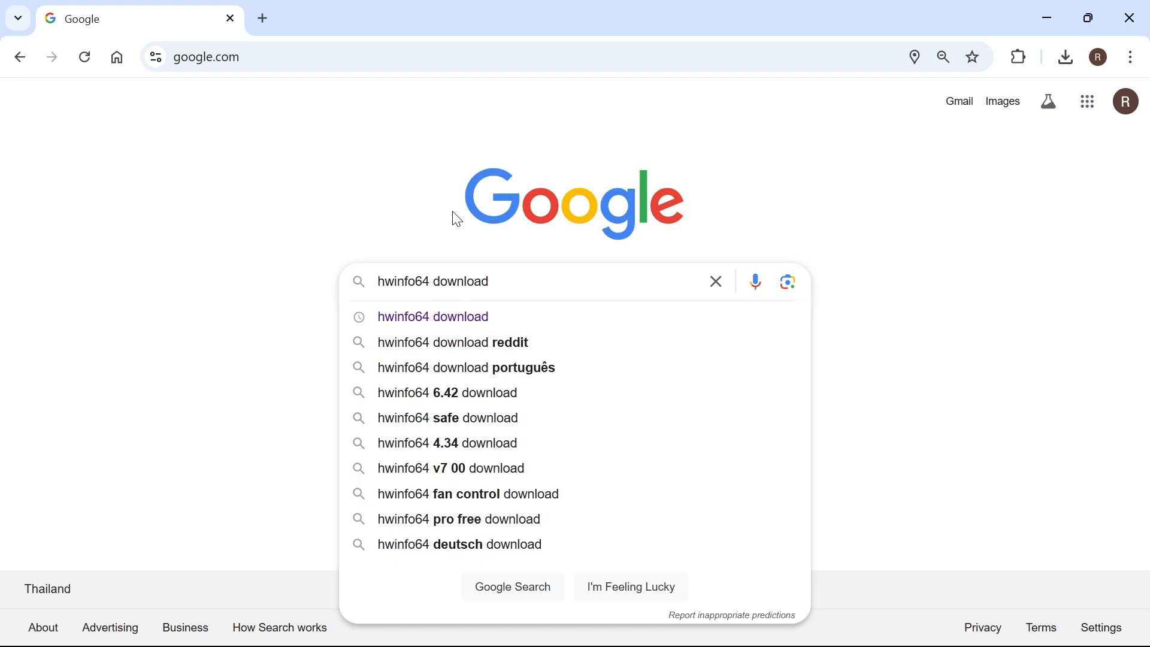
left_click(433, 317)
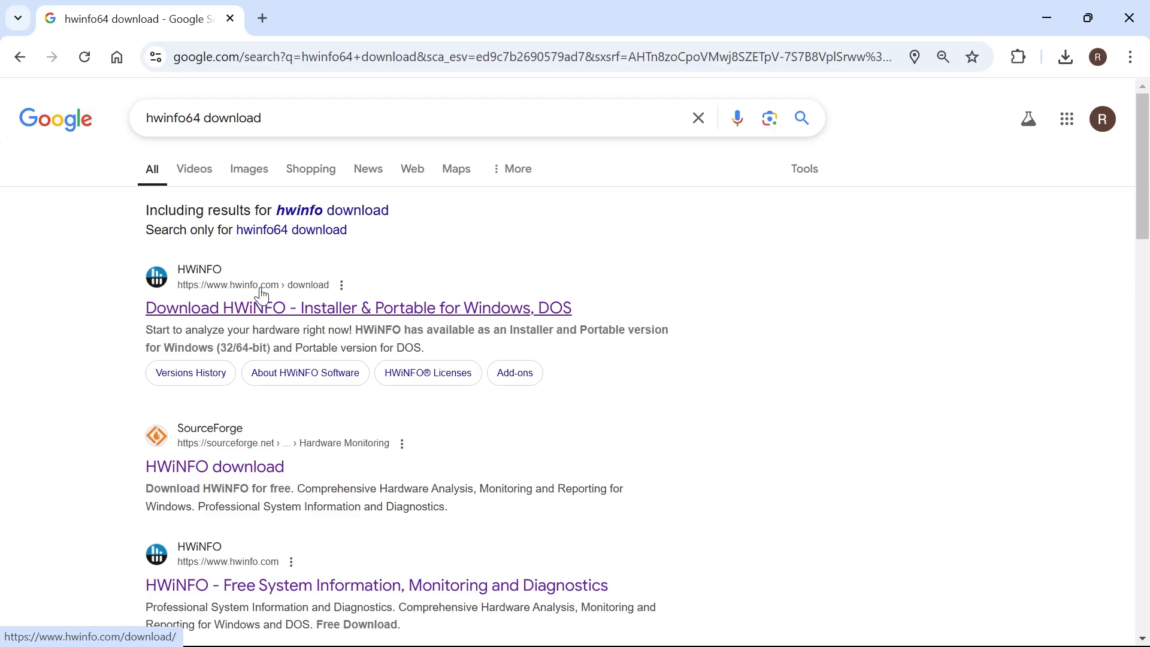
Step: From hwinfo.com, start the Windows installer download via the SourceForge (Fast CDN) mirror
left_click(357, 308)
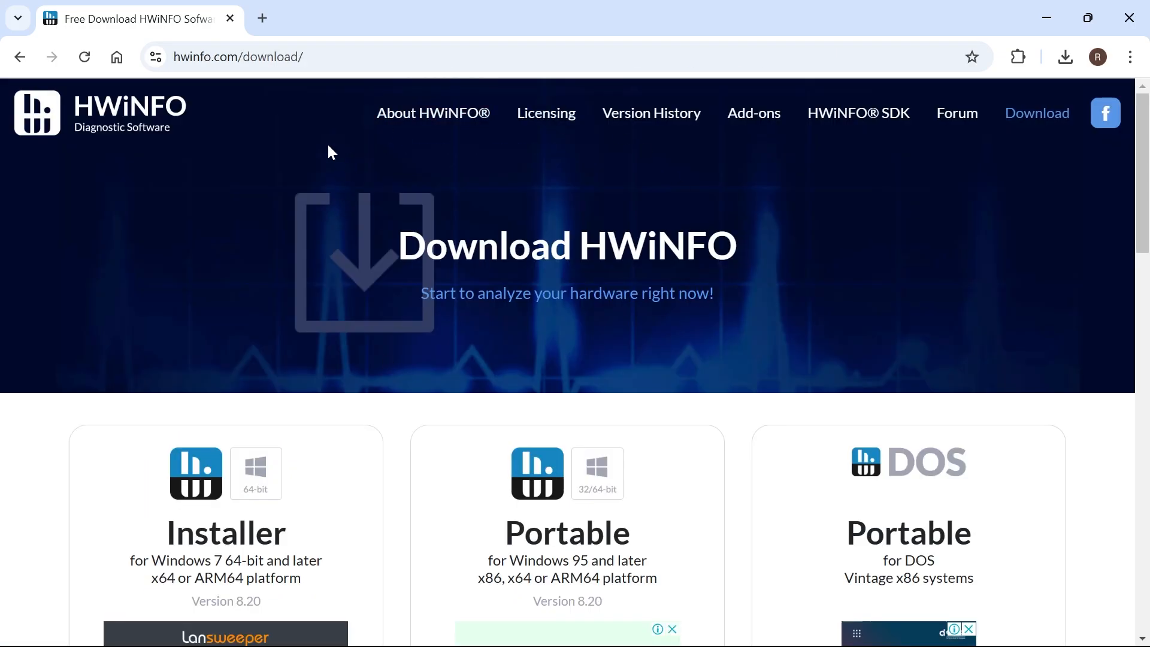
mouse_move(270, 205)
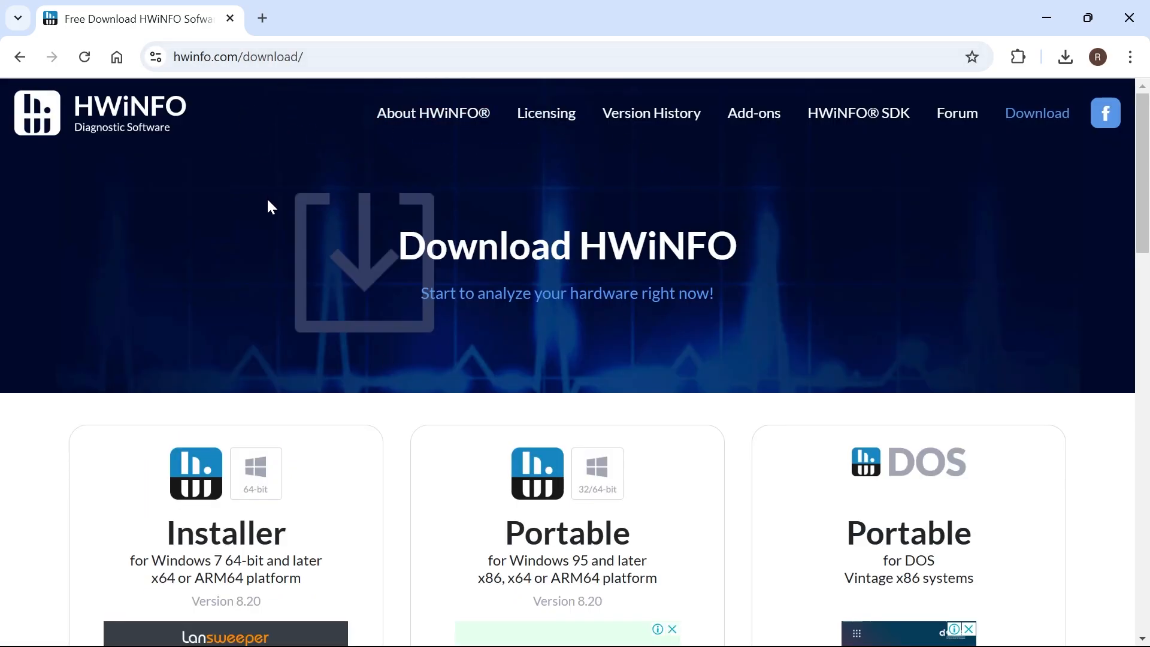
scroll("down", 3)
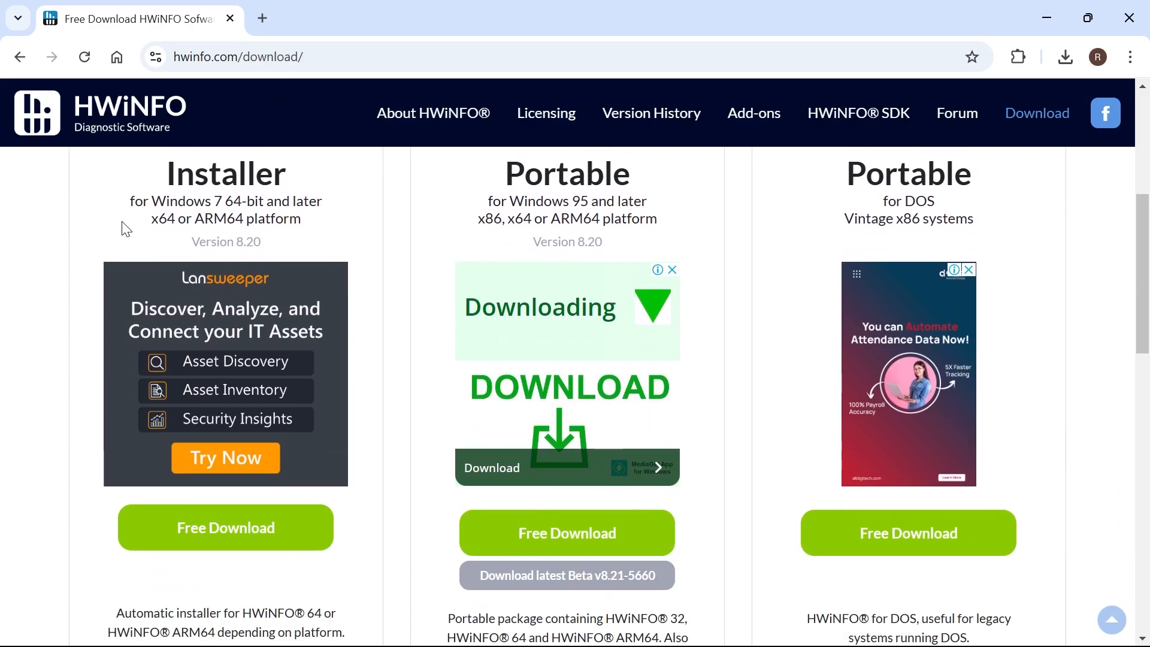
mouse_move(69, 251)
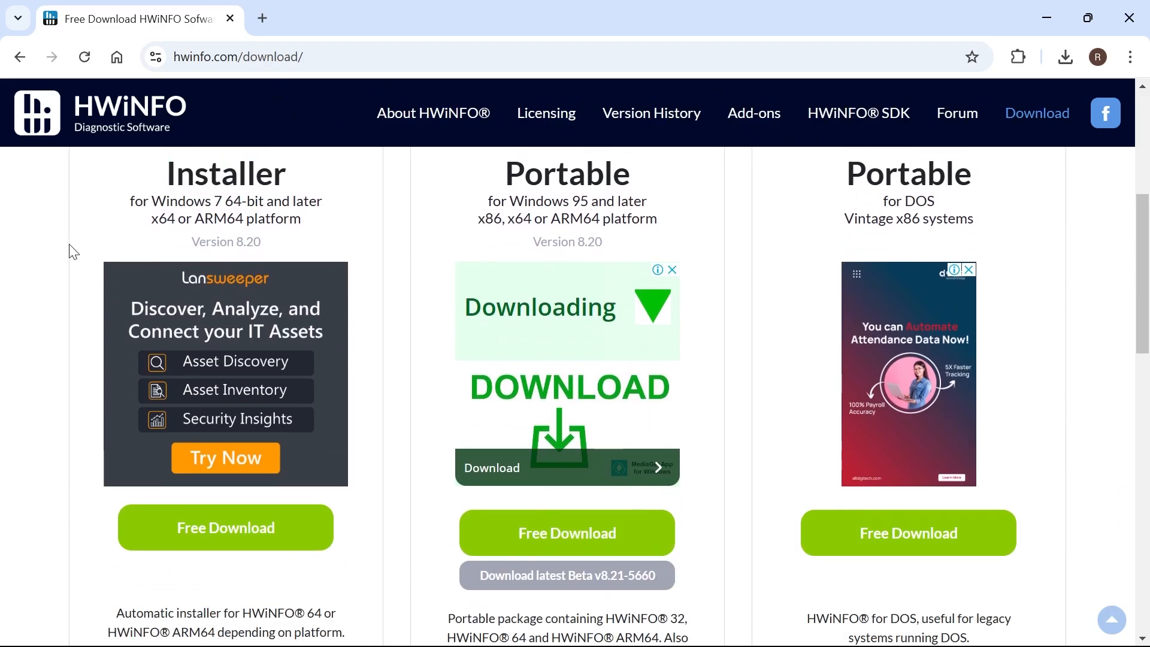
left_click(225, 528)
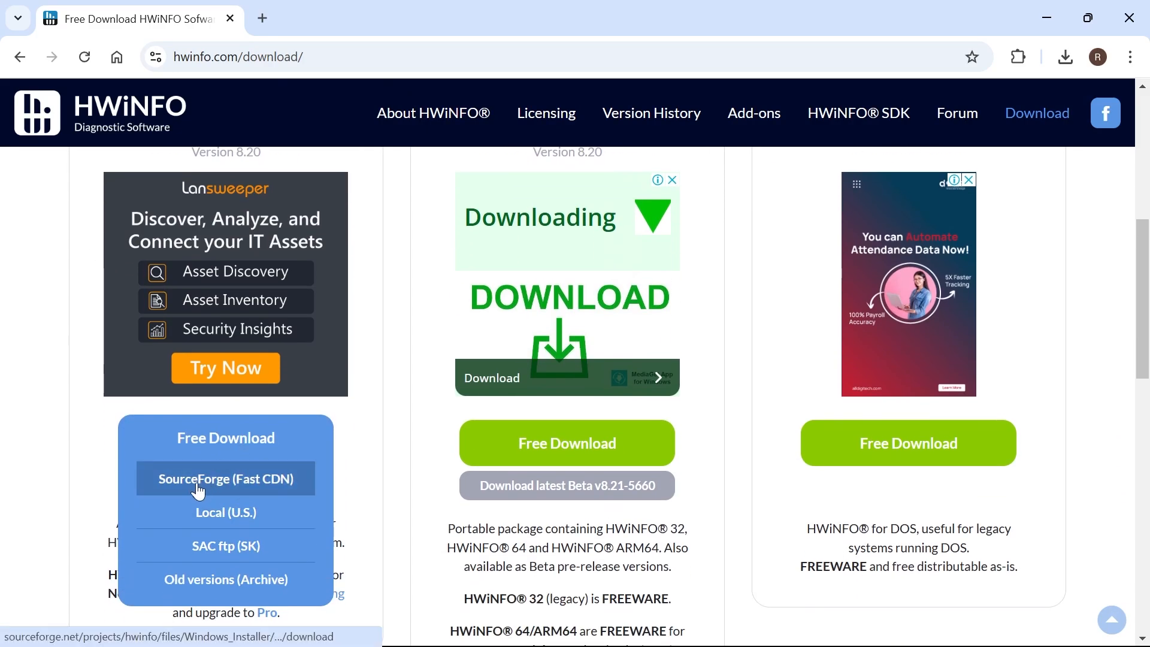
left_click(226, 478)
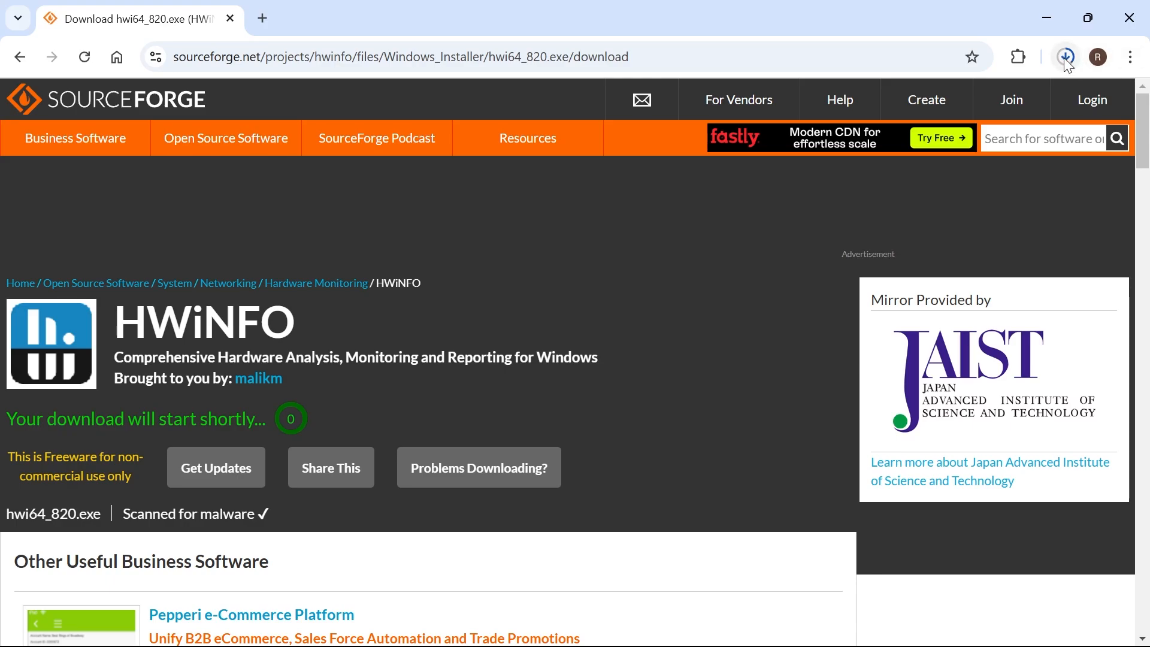
Step: Run the downloaded hwi64_820.exe installer from Chrome's downloads
left_click(1062, 57)
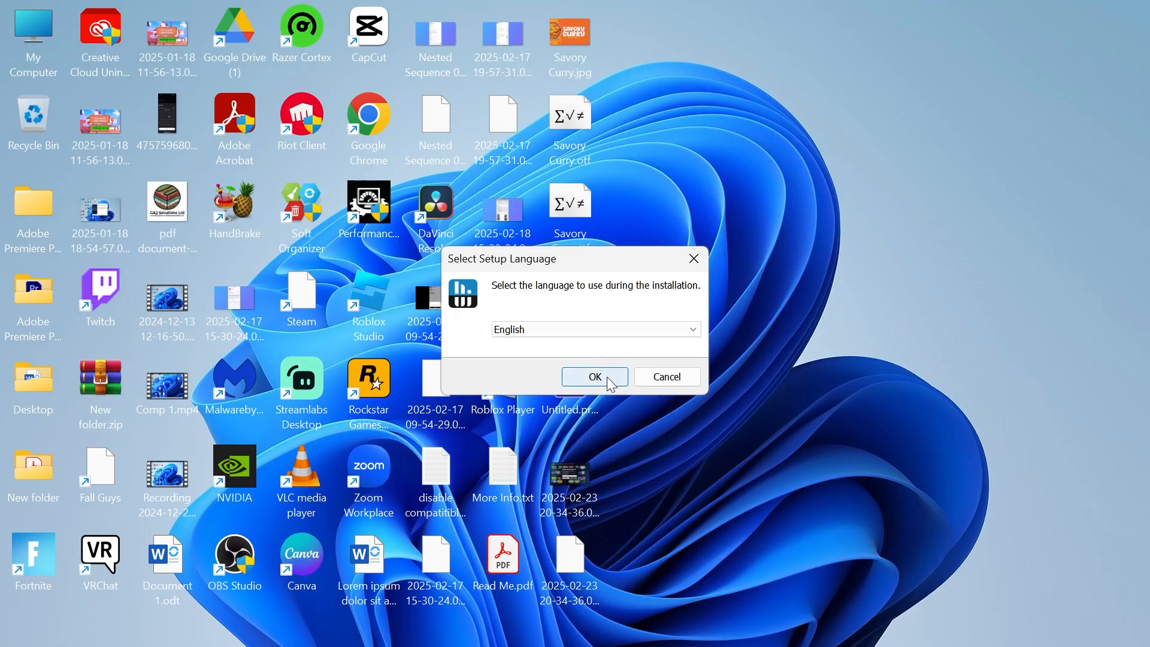
Step: Install HWiNFO64 in English, accepting the license and default shortcuts folder, and launch it on Finish
left_click(594, 376)
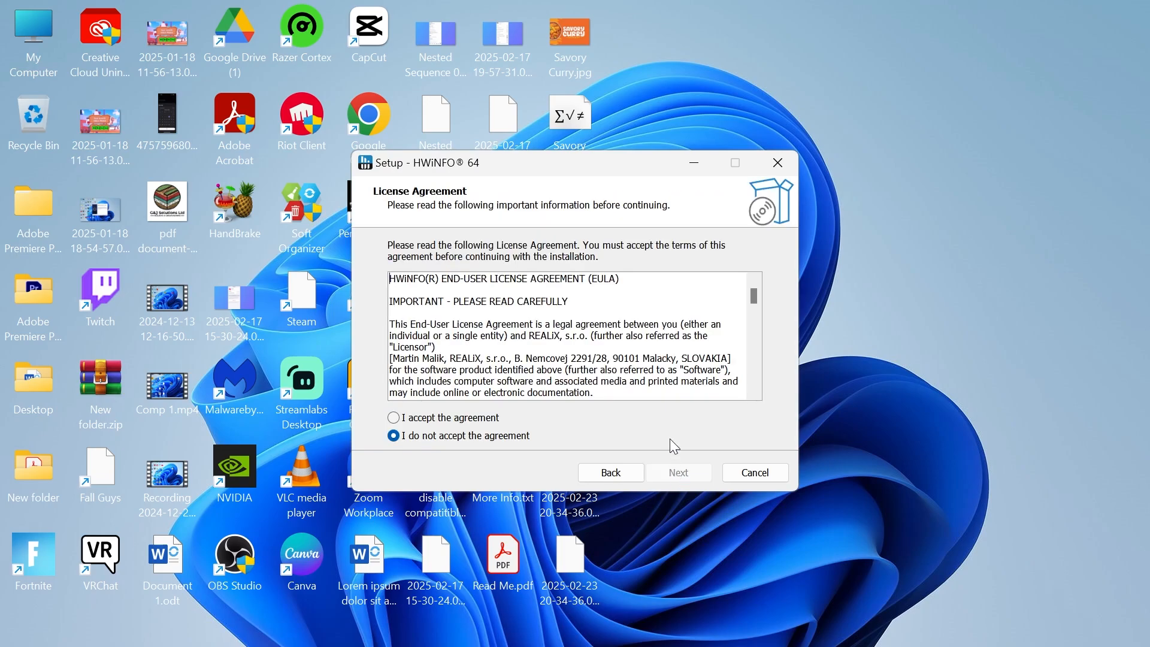
left_click(395, 417)
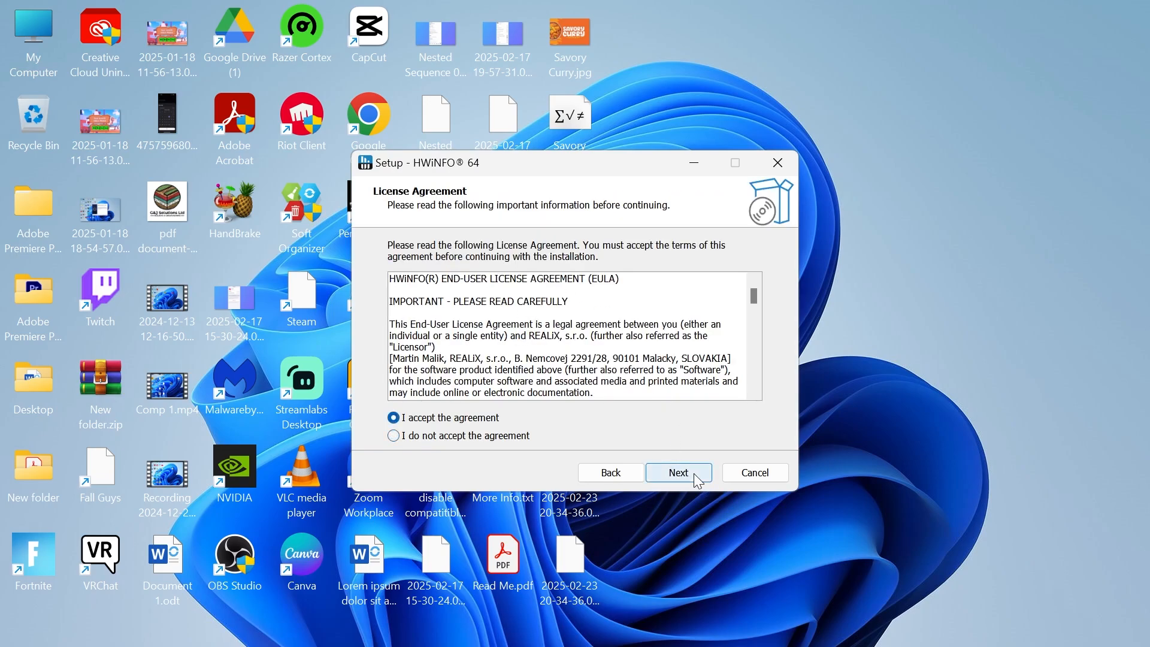
left_click(677, 472)
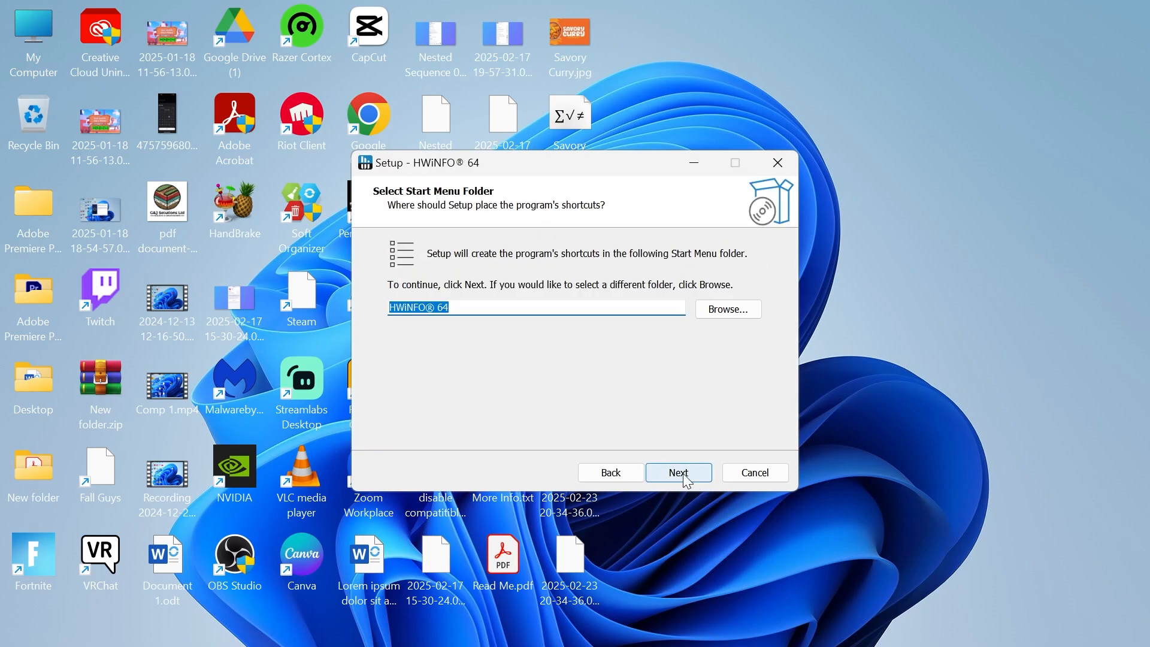
left_click(677, 472)
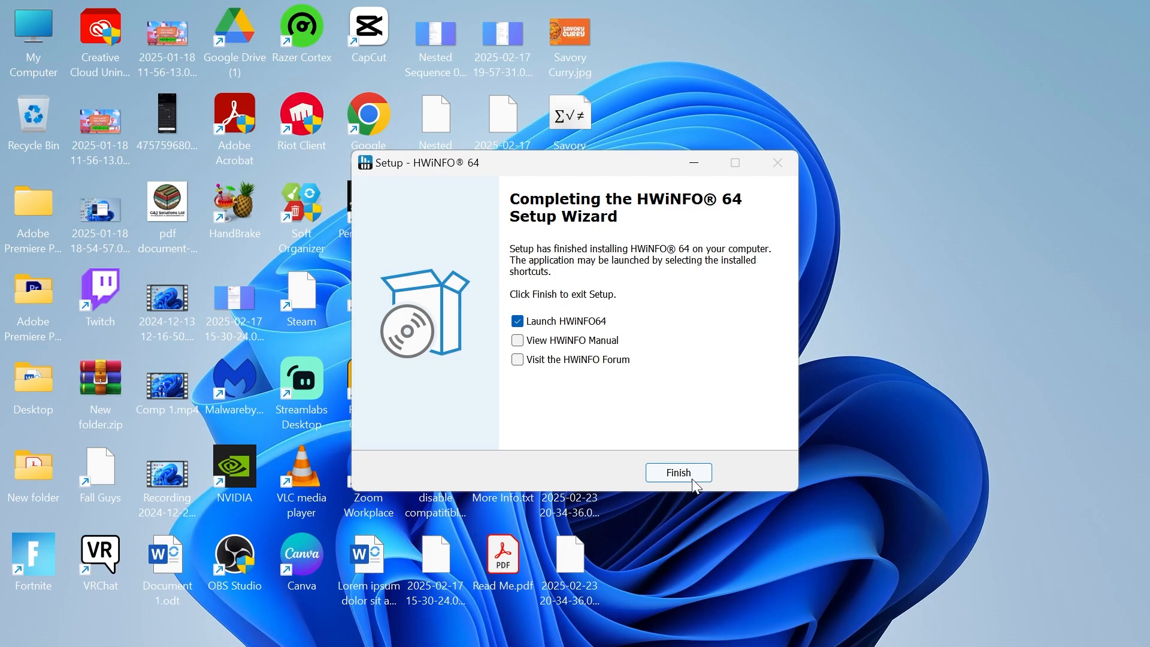
left_click(678, 472)
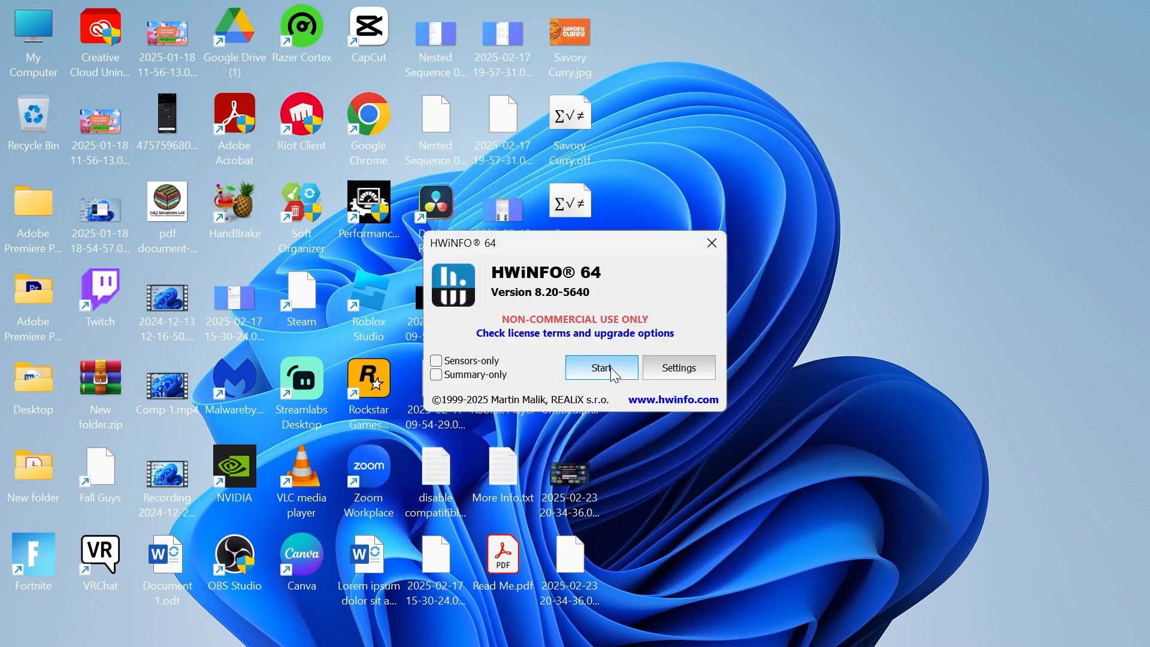
Step: Start the full hardware analysis, close the System Summary, and maximize the main window
left_click(600, 368)
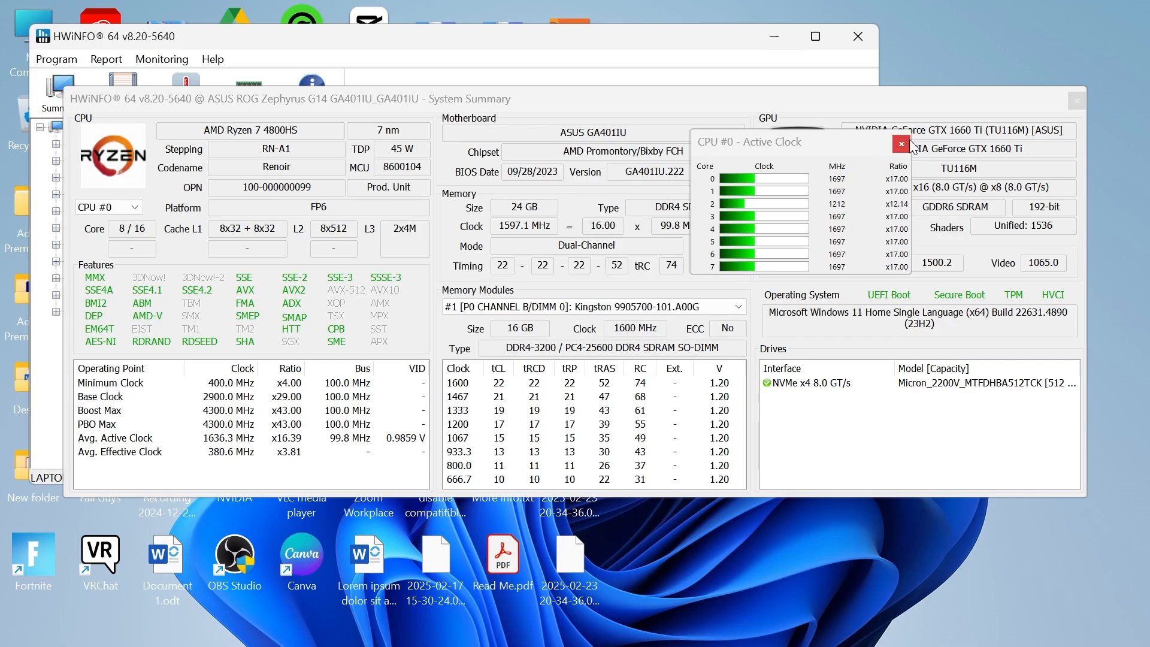
left_click(901, 143)
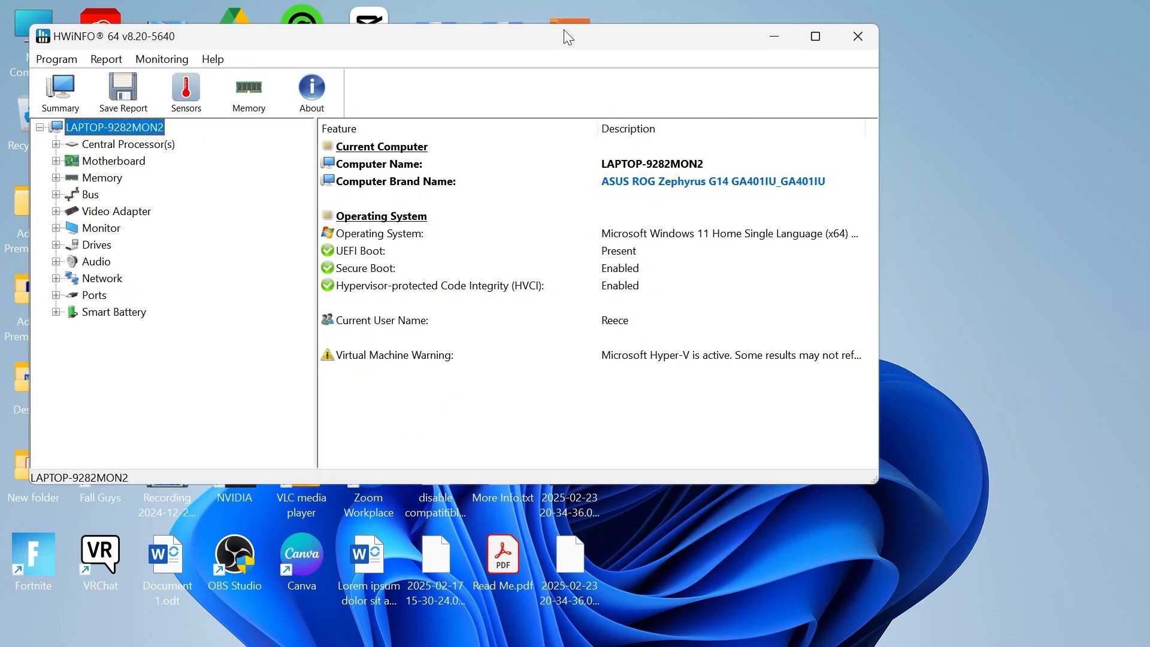
left_click(815, 36)
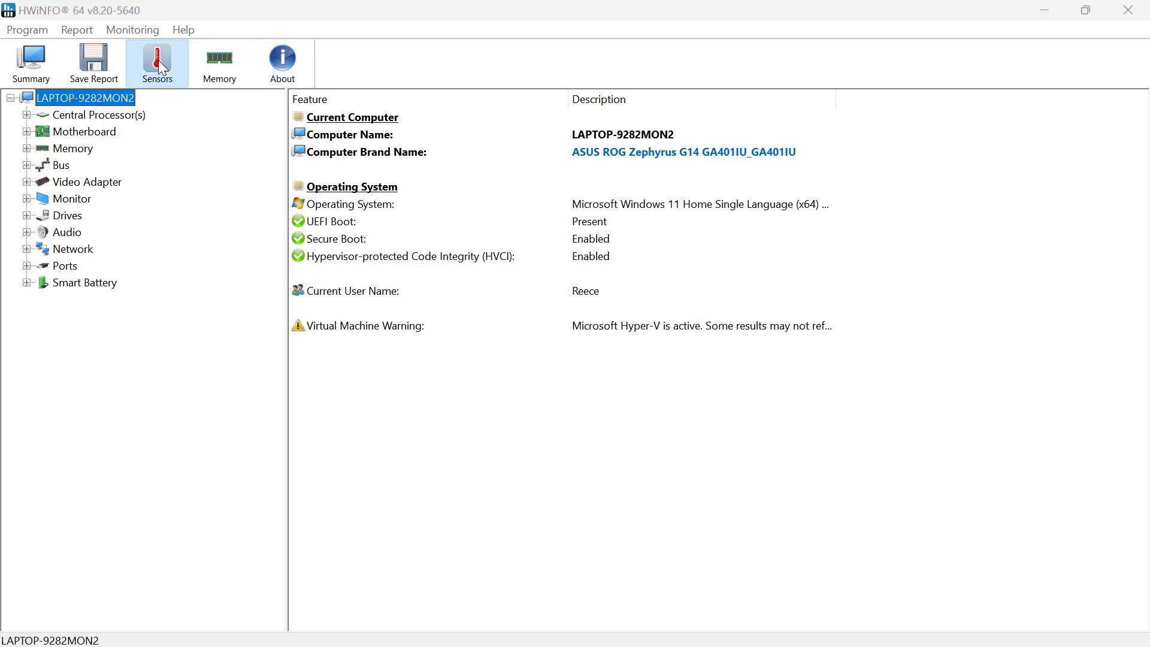
Step: Show live sensors and scroll to the AMD Ryzen 7 4800HS Enhanced group with CPU (Tctl/Tdie) and CPU Core temperatures
left_click(157, 62)
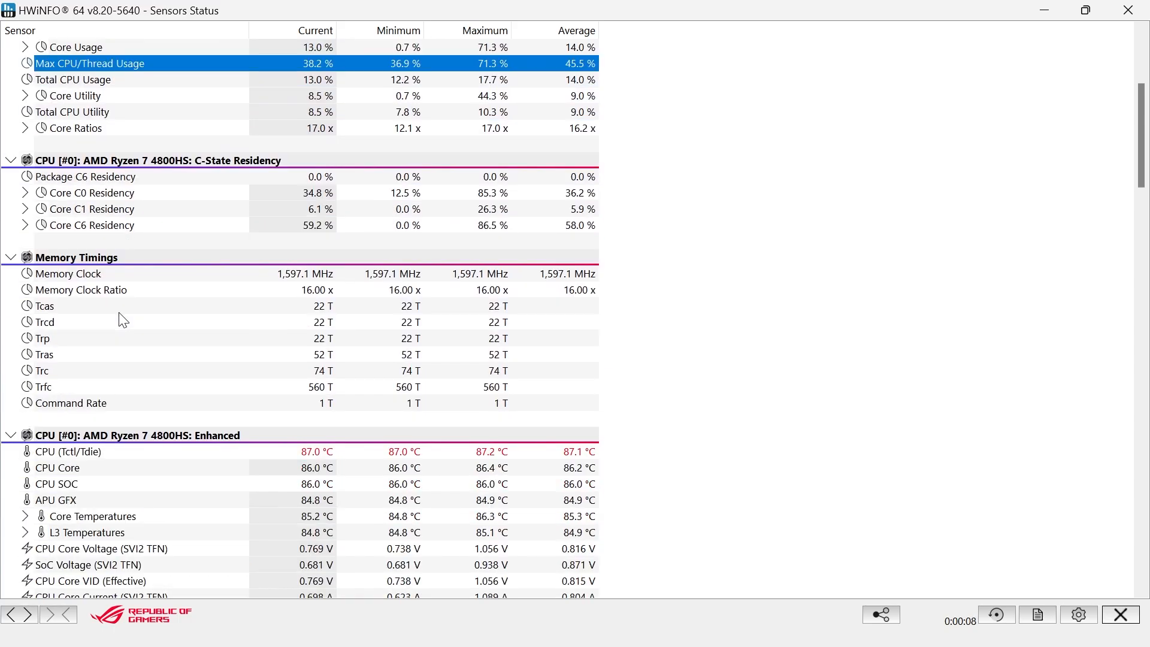
scroll("down", 3)
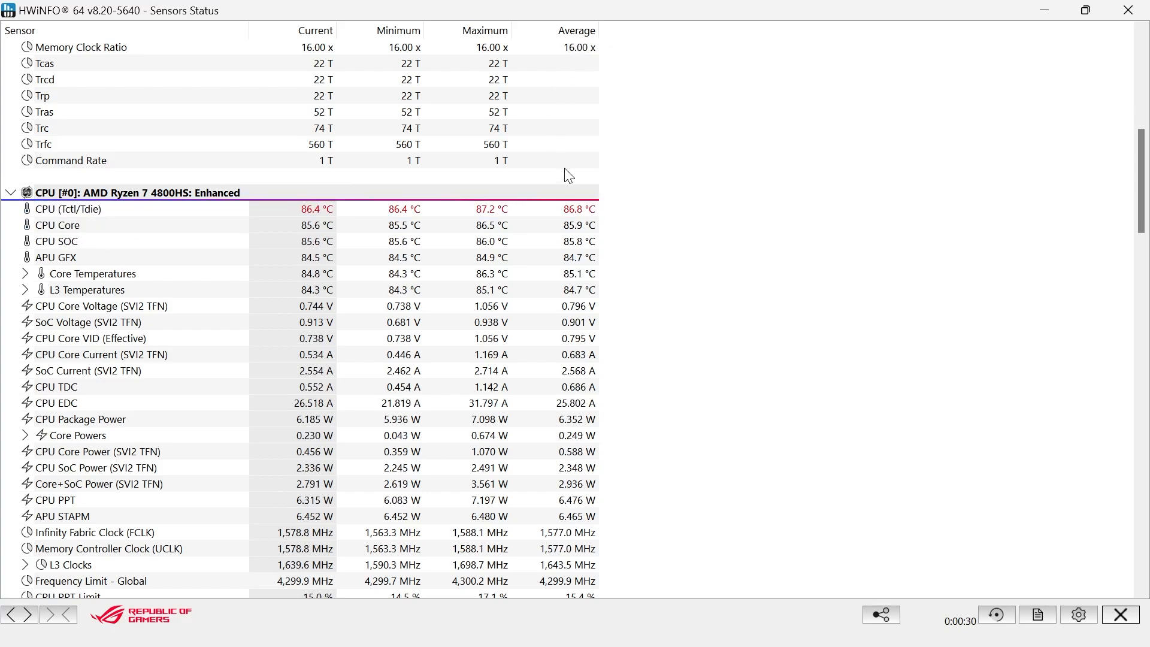
left_click(66, 208)
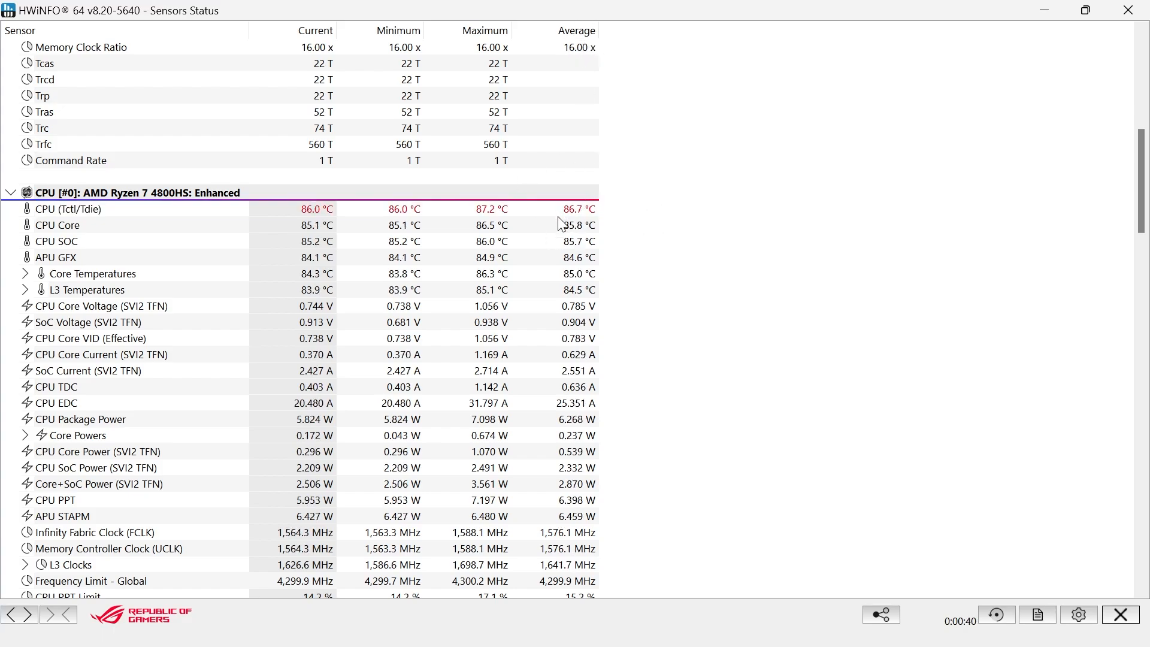
mouse_move(564, 209)
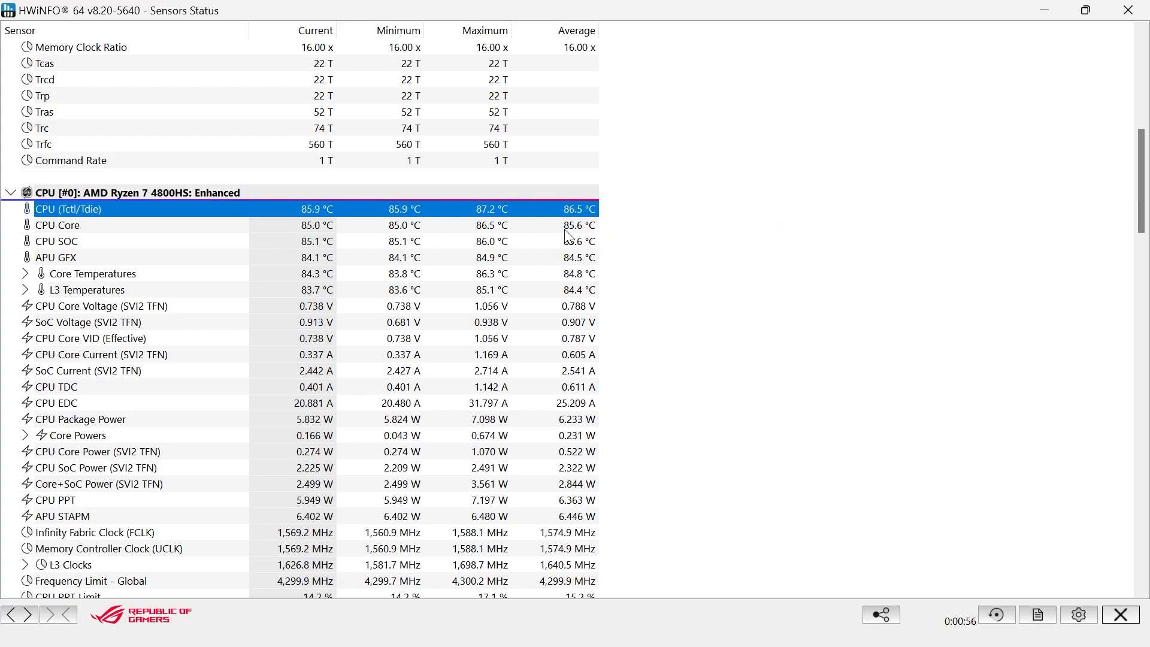
mouse_move(580, 250)
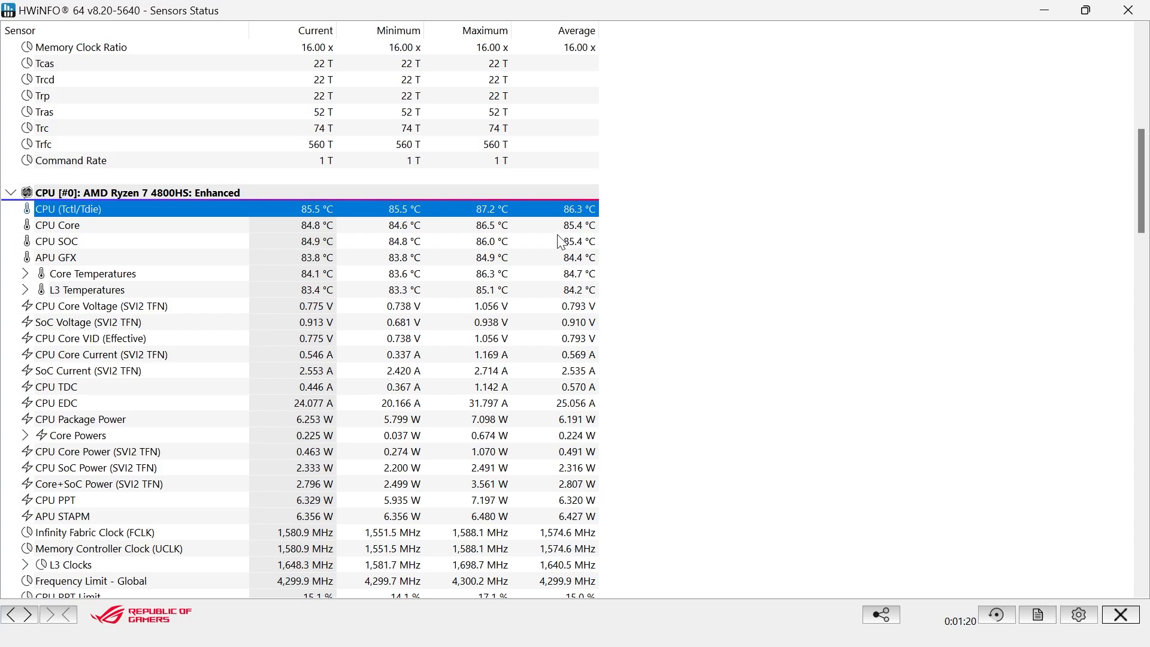
mouse_move(580, 225)
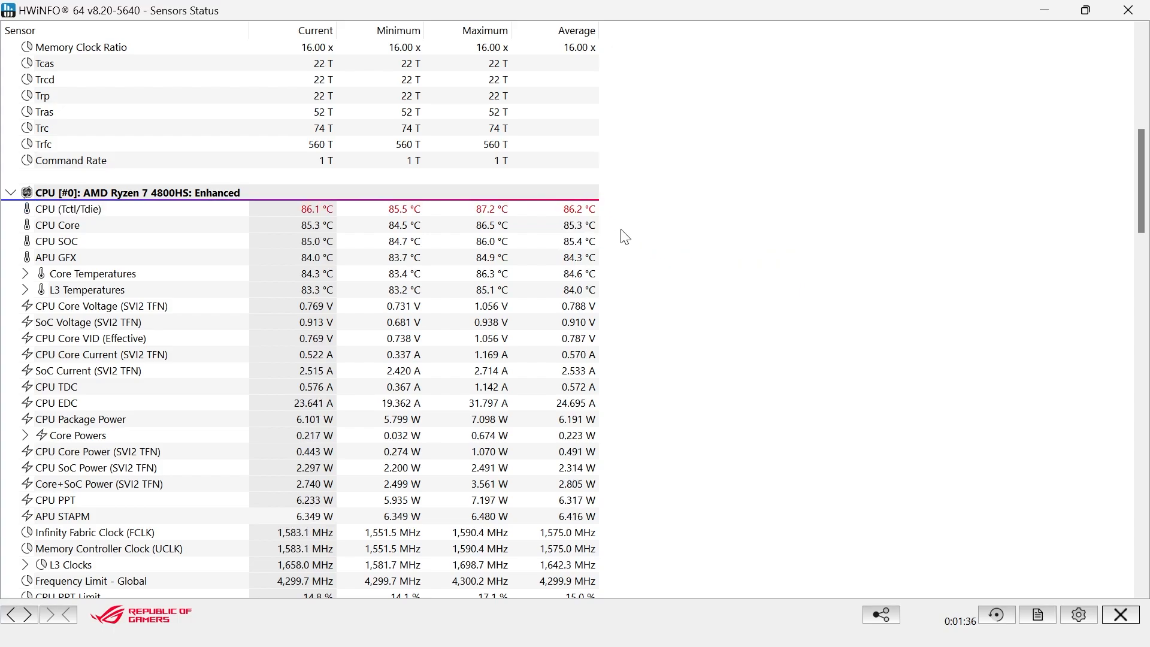
mouse_move(703, 228)
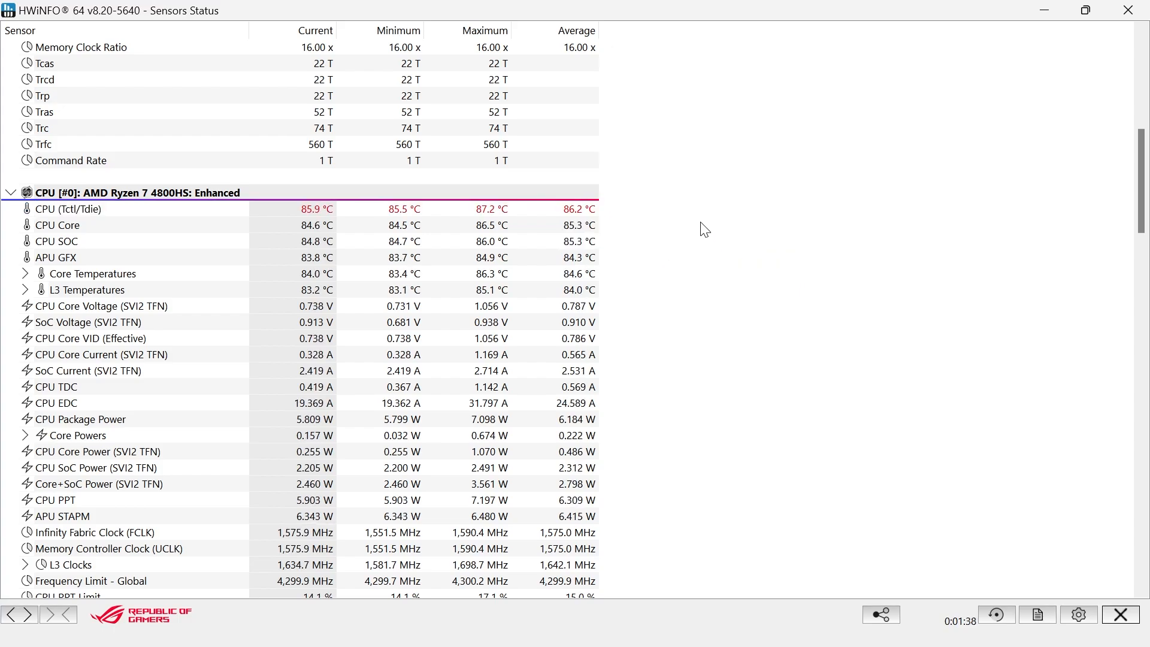